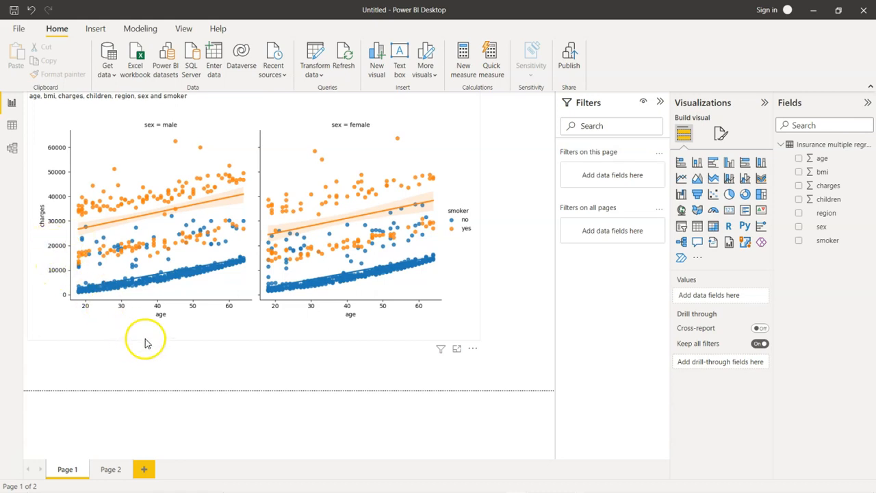
pyautogui.moveTo(155, 334)
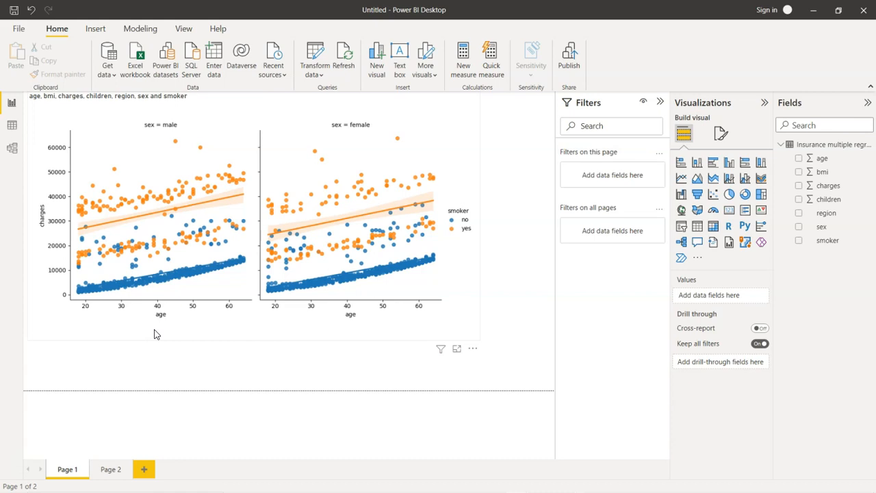
pyautogui.moveTo(143, 309)
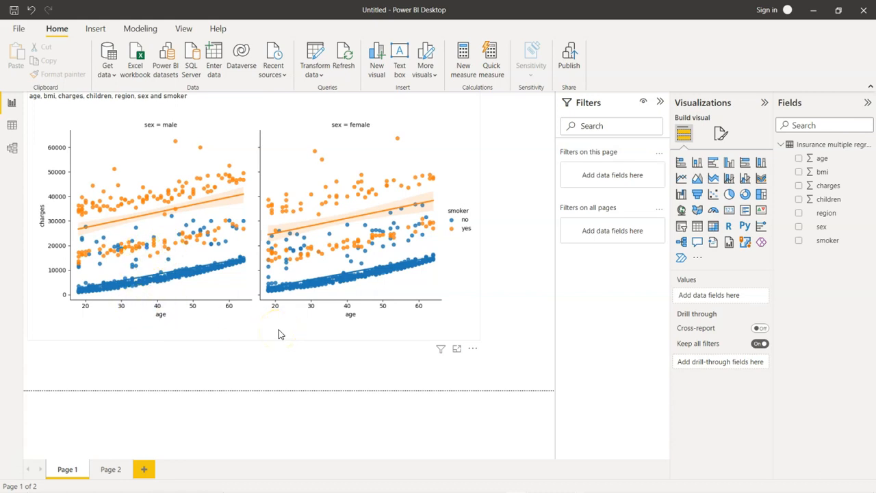
pyautogui.moveTo(279, 334)
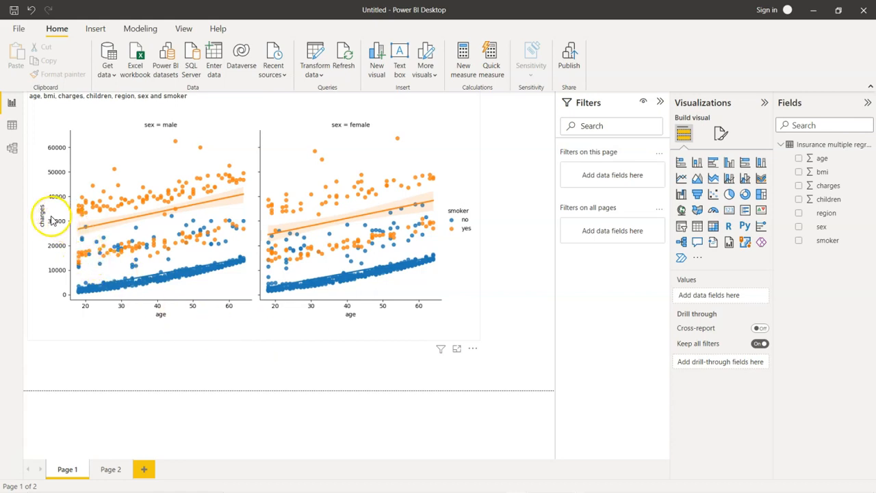
pyautogui.moveTo(169, 321)
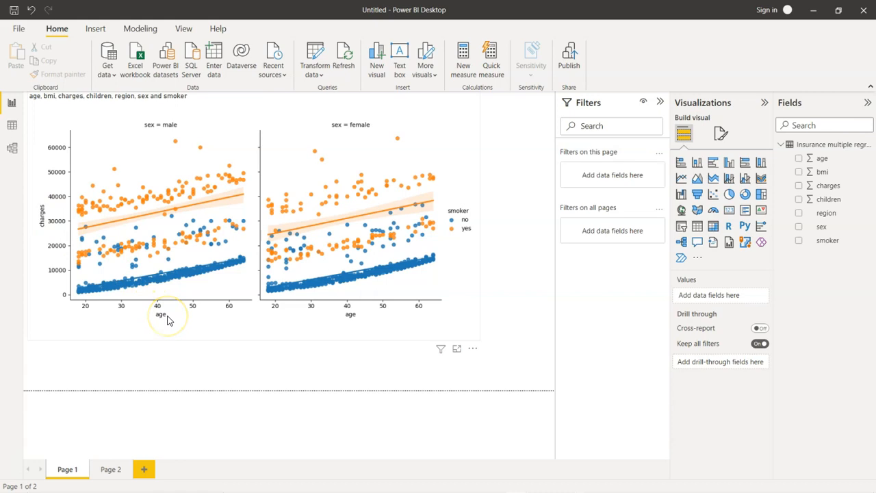
pyautogui.moveTo(362, 148)
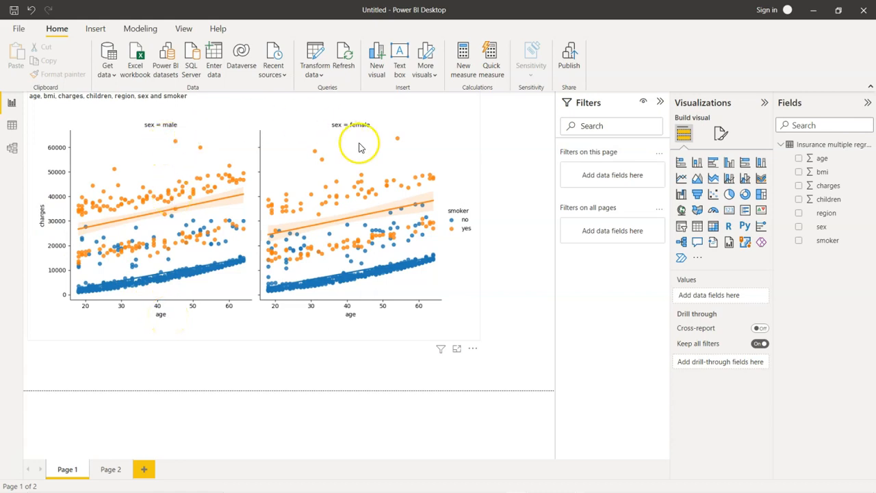
pyautogui.moveTo(470, 237)
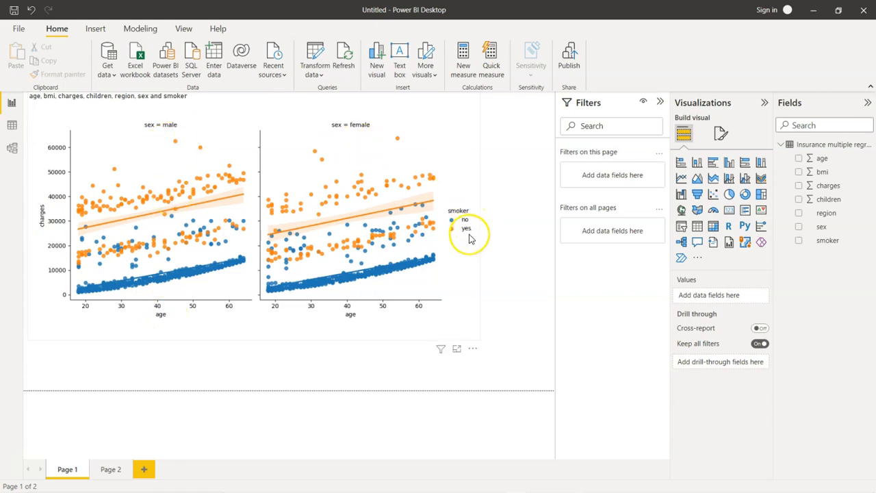
pyautogui.moveTo(230, 316)
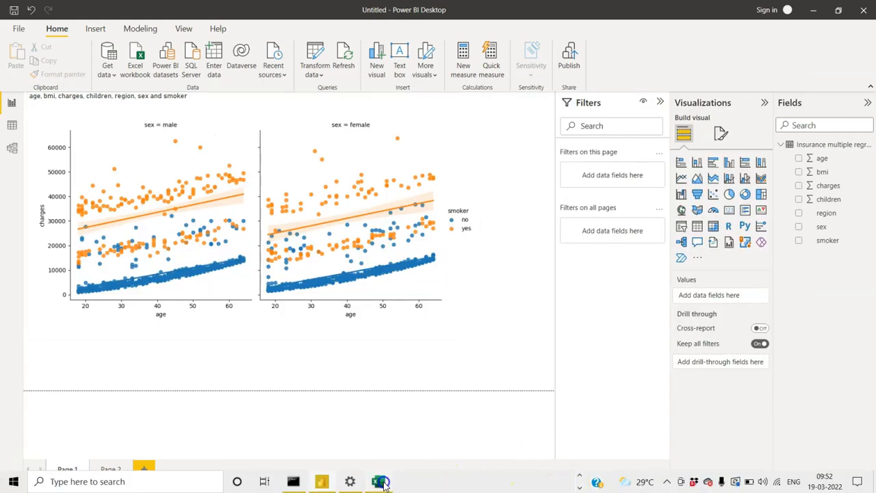
# - Switch to Excel to view the insurance workbook's age, sex, bmi, children, smoker, region and charges columns
pyautogui.click(378, 482)
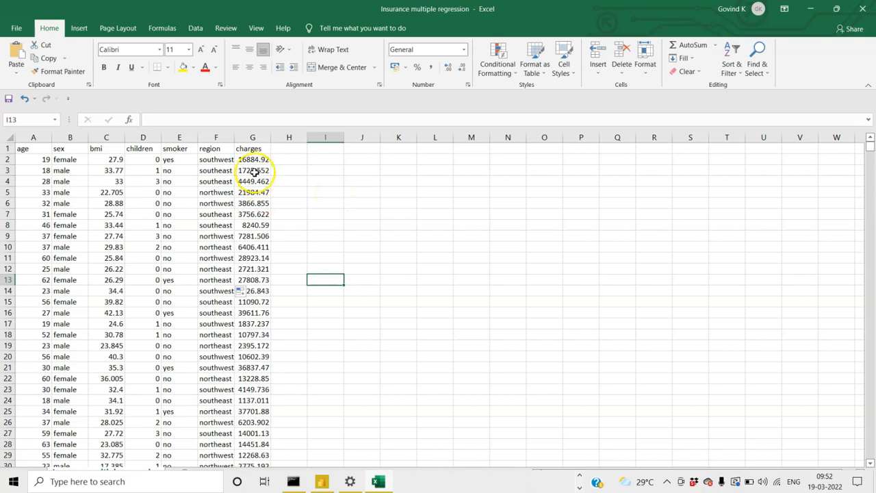
pyautogui.moveTo(274, 166)
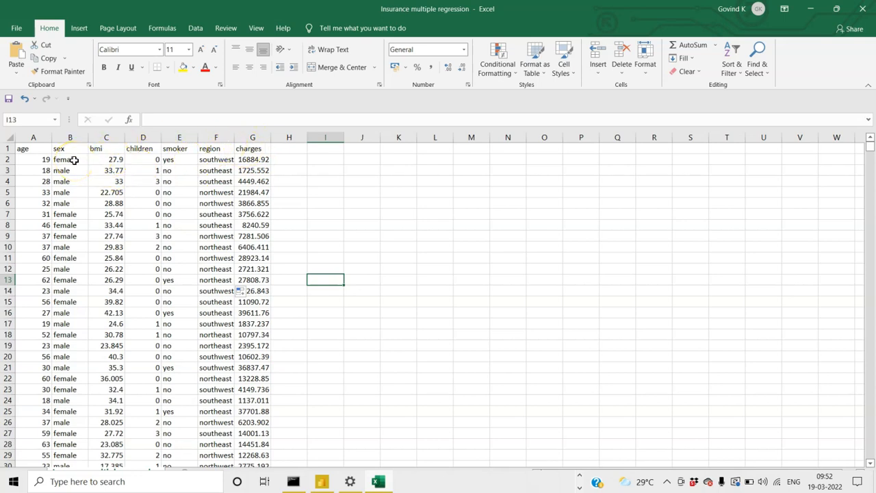
pyautogui.moveTo(229, 160)
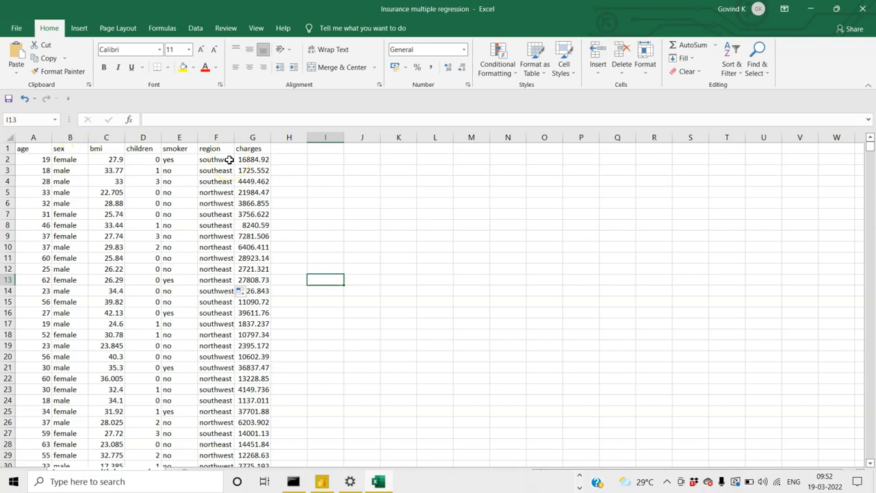
pyautogui.moveTo(301, 401)
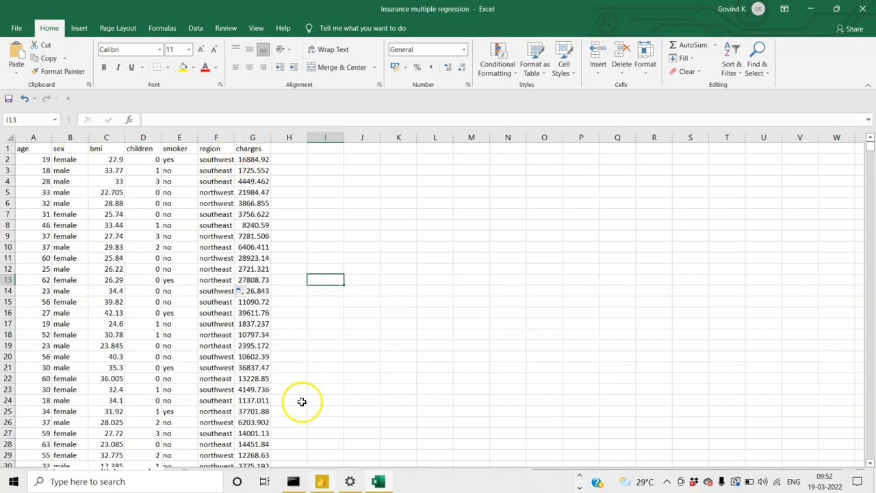
# - Return to the Power BI report and collapse the Filters pane beside the charges-versus-age plots
pyautogui.click(321, 481)
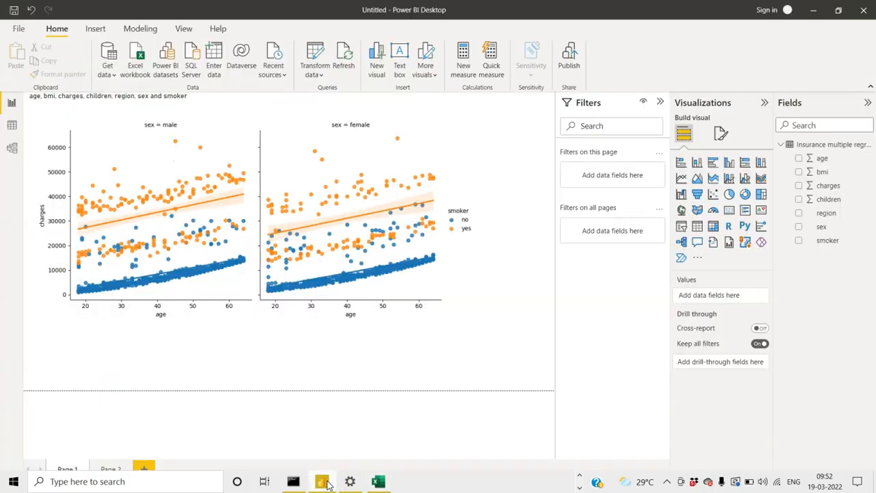
pyautogui.click(63, 219)
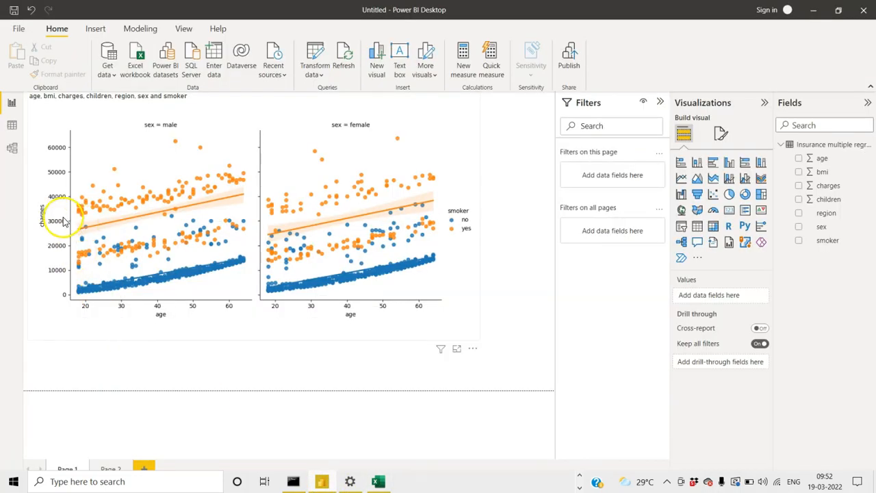
pyautogui.moveTo(163, 318)
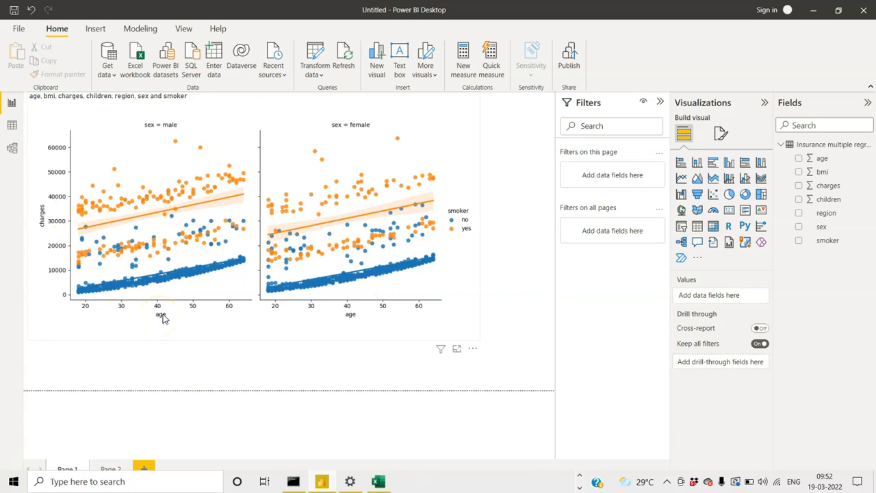
pyautogui.moveTo(44, 226)
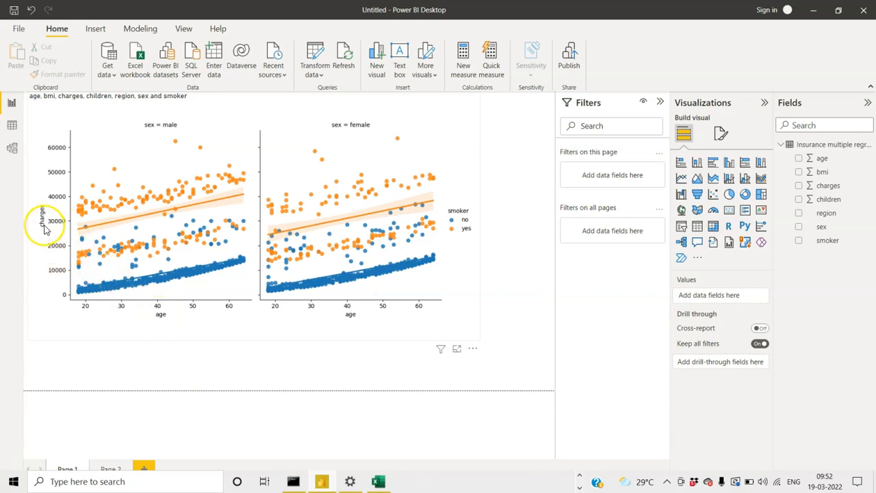
pyautogui.moveTo(157, 317)
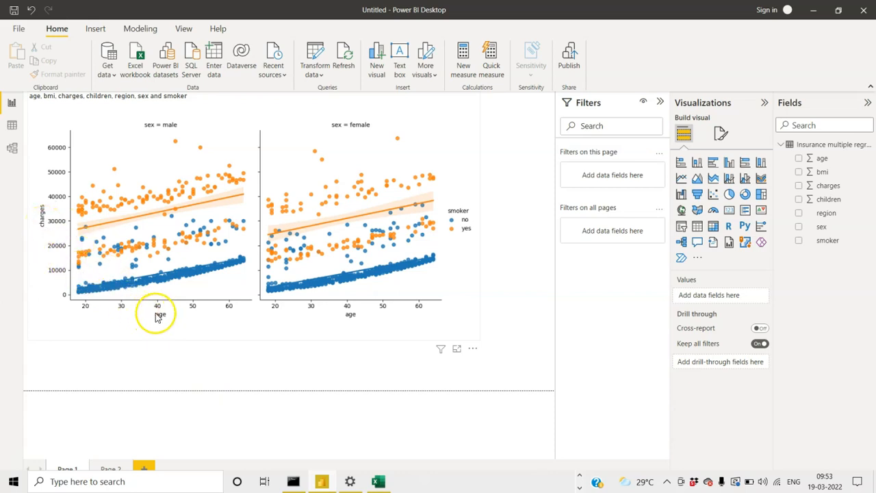
pyautogui.moveTo(305, 167)
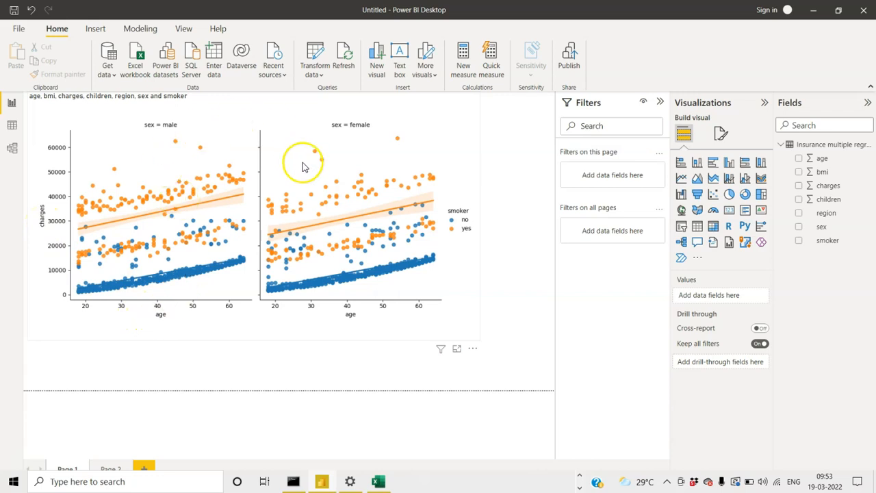
pyautogui.moveTo(197, 204)
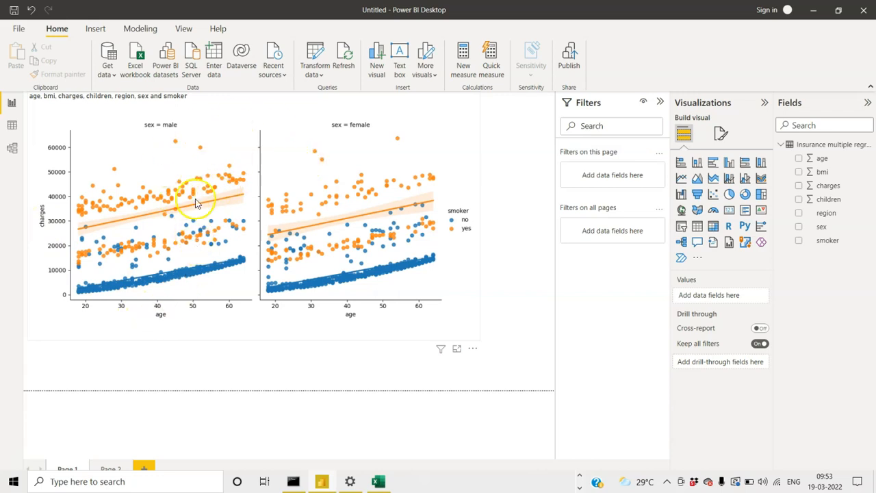
pyautogui.moveTo(56, 210)
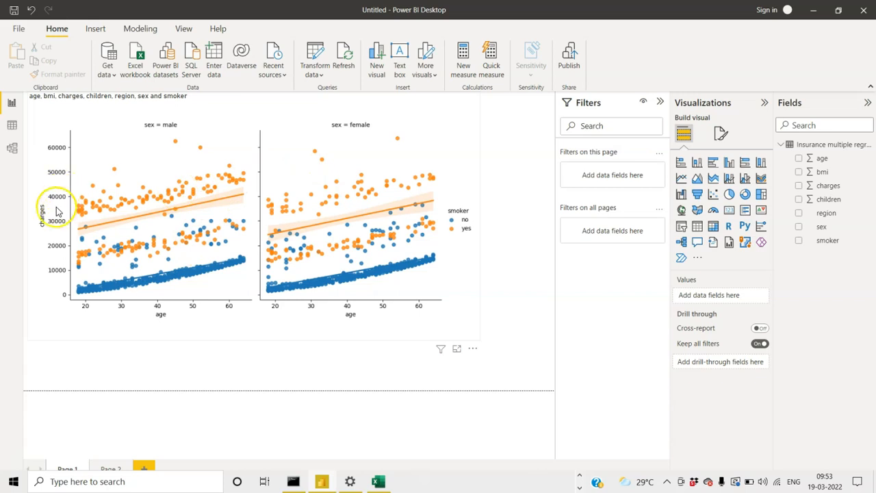
pyautogui.moveTo(51, 234)
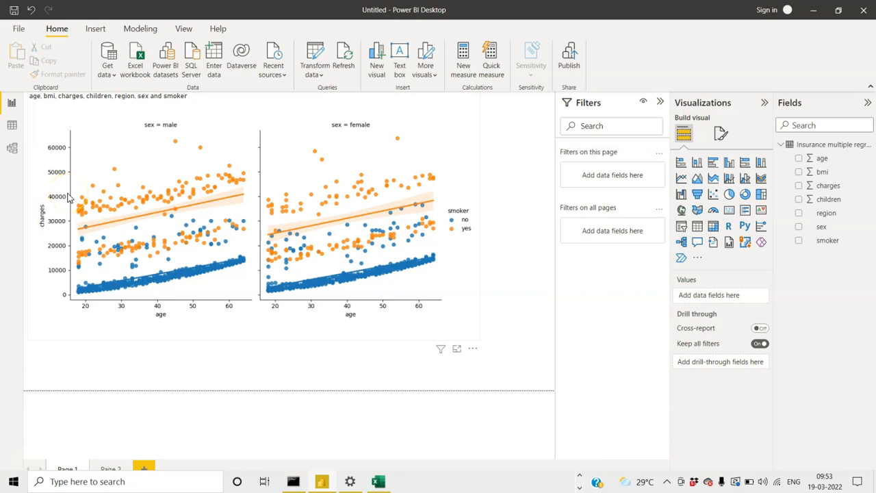
pyautogui.moveTo(815, 211)
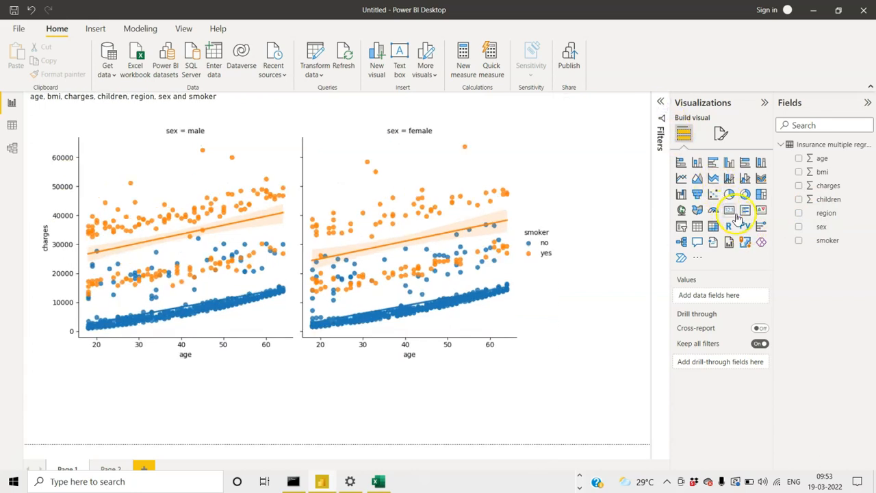
pyautogui.moveTo(744, 226)
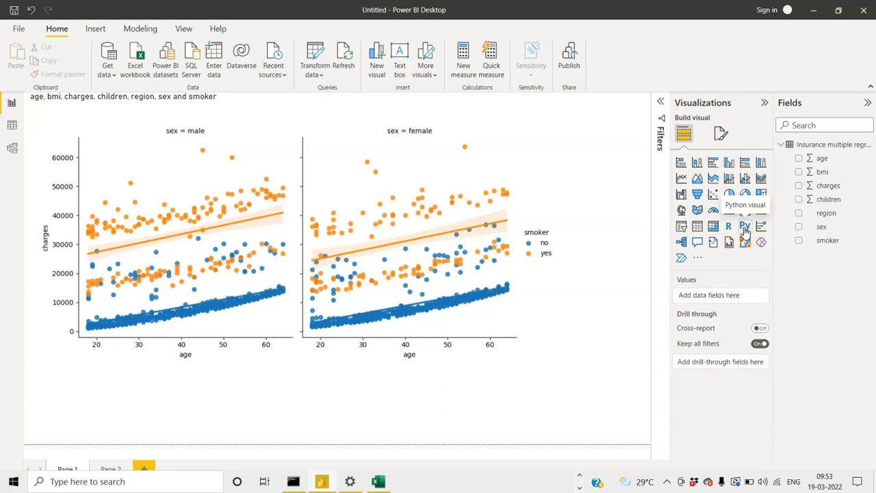
pyautogui.moveTo(60, 427)
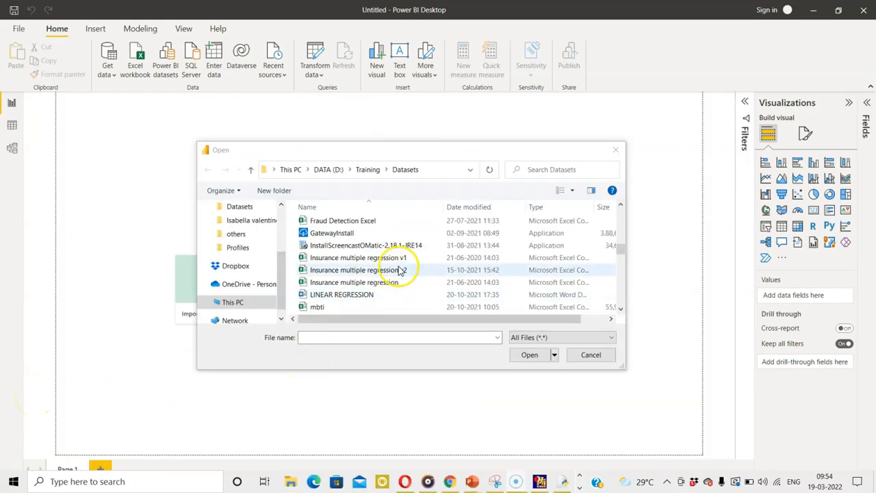
# - Import and load 'Insurance multiple regression v1.csv' into a new Power BI report
pyautogui.click(358, 257)
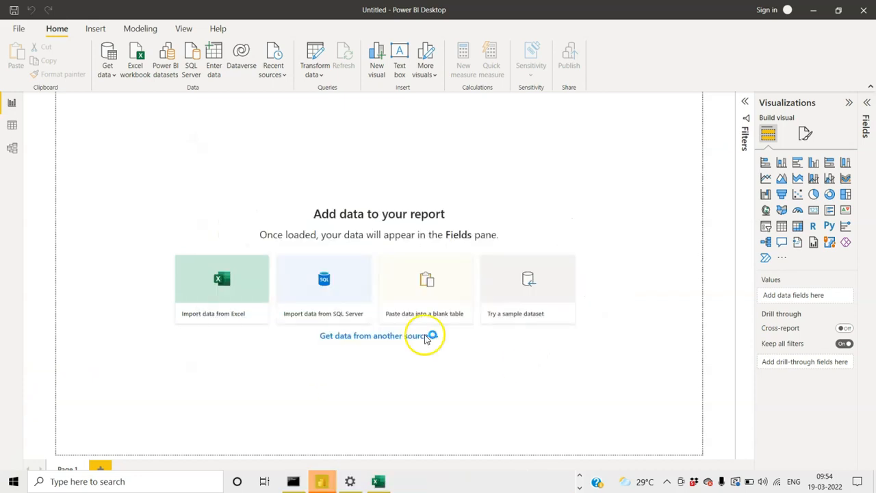
pyautogui.click(374, 335)
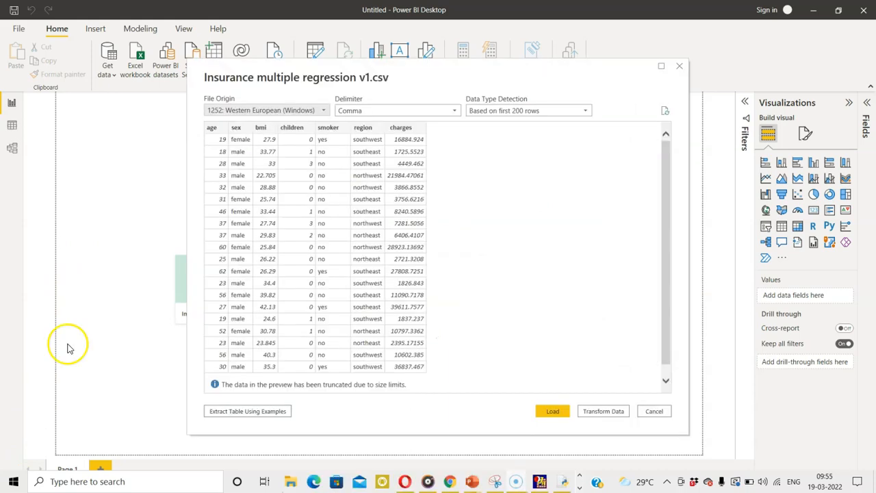
pyautogui.moveTo(584, 392)
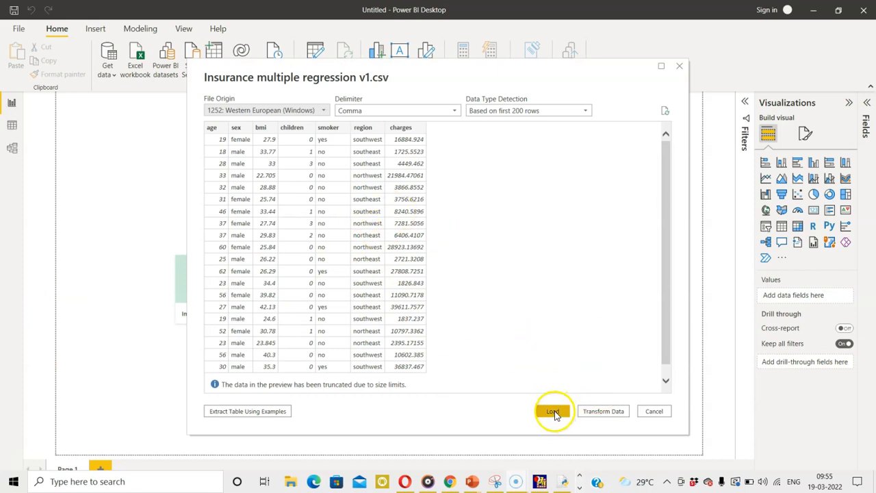
pyautogui.click(553, 411)
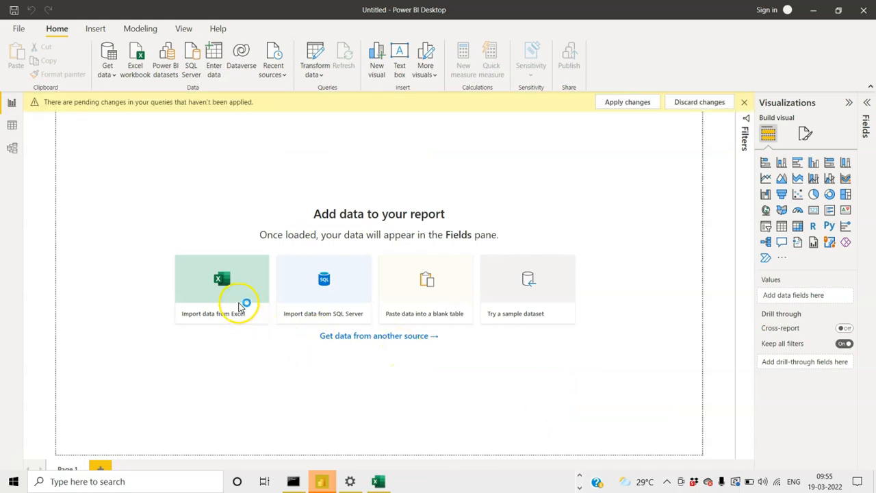
pyautogui.click(222, 288)
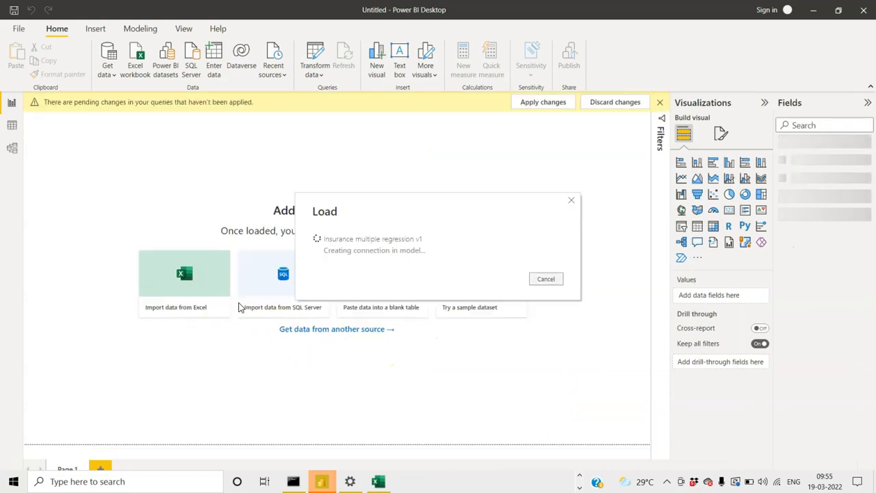
pyautogui.moveTo(63, 382)
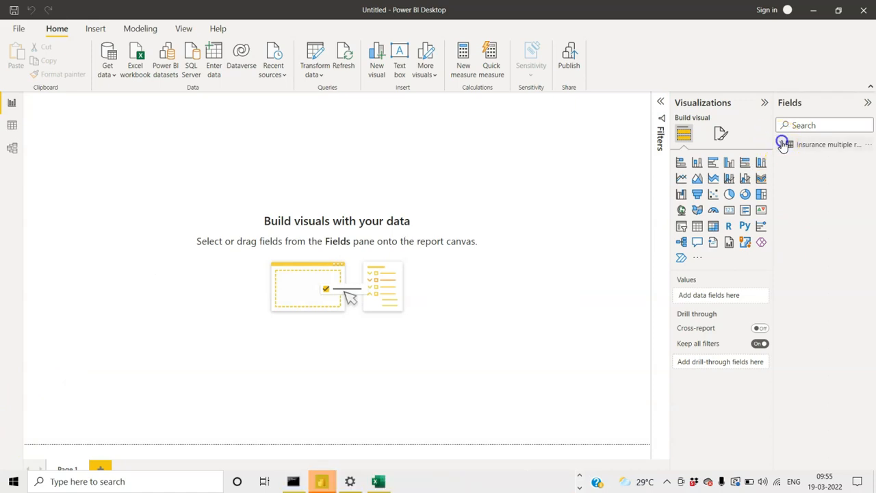
# - Expand the insurance table, add a Python visual, and enable script visuals
pyautogui.click(782, 145)
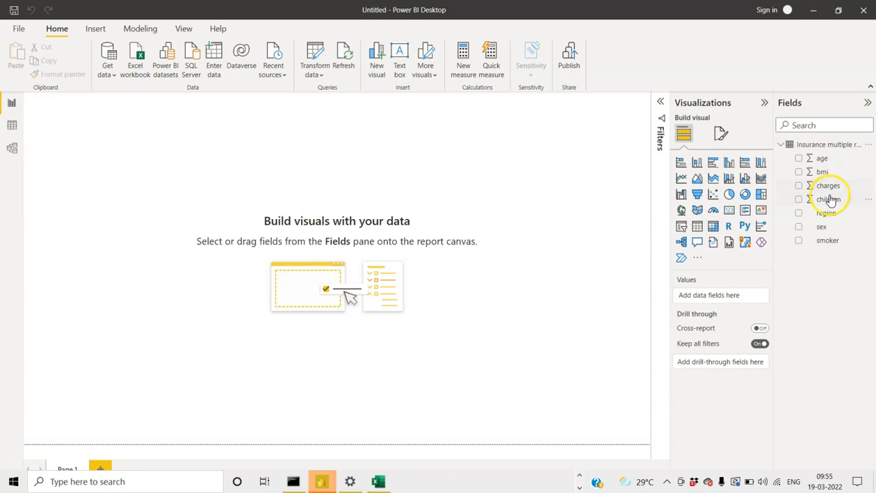
pyautogui.moveTo(828, 213)
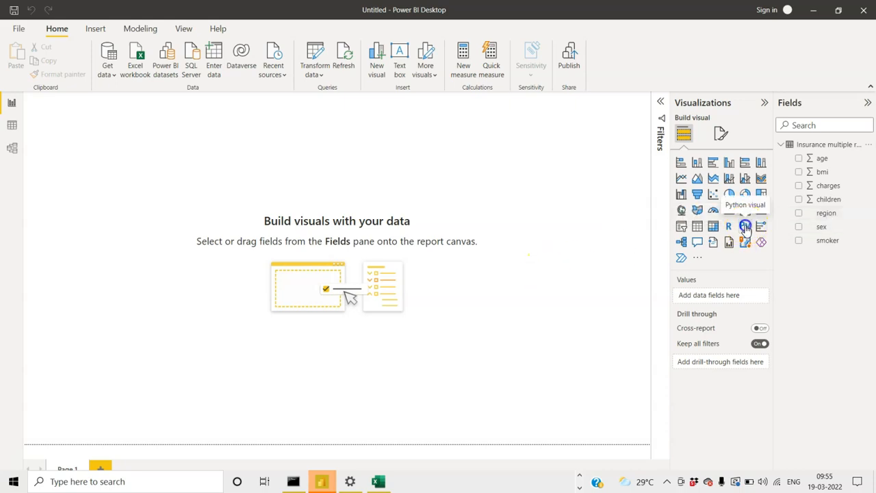
pyautogui.click(745, 226)
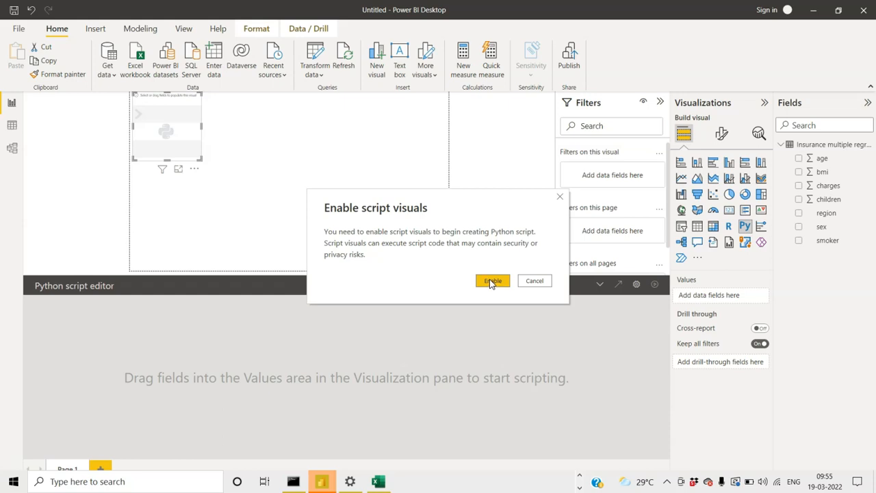
pyautogui.click(492, 281)
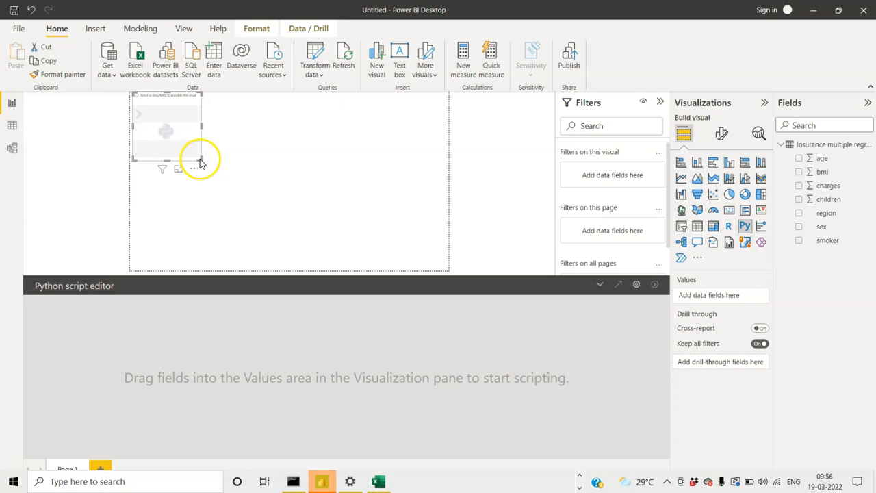
# - Enlarge the Python visual and tick bmi, charges and region among its insurance fields
pyautogui.moveTo(201, 163); pyautogui.dragTo(362, 240)
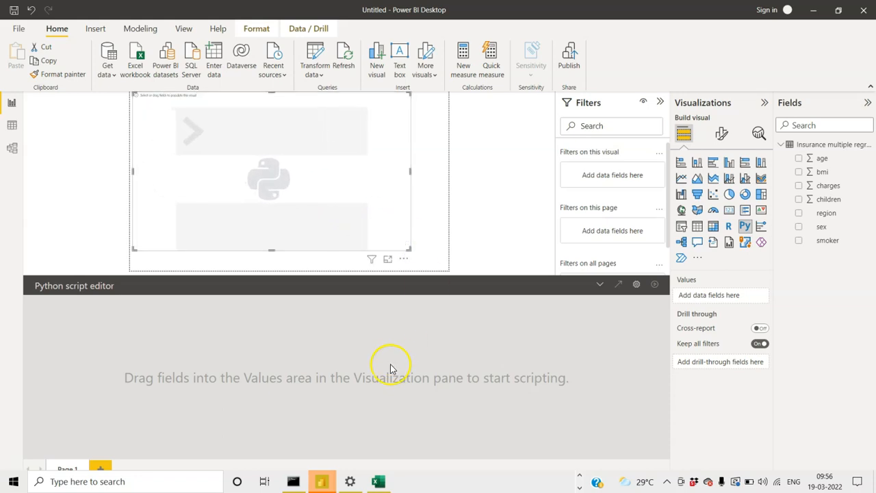
pyautogui.moveTo(852, 239)
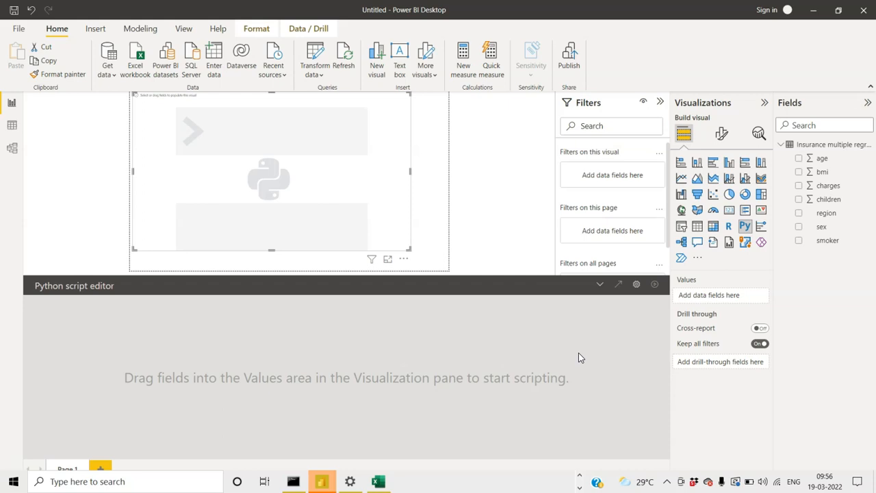
pyautogui.moveTo(820, 200)
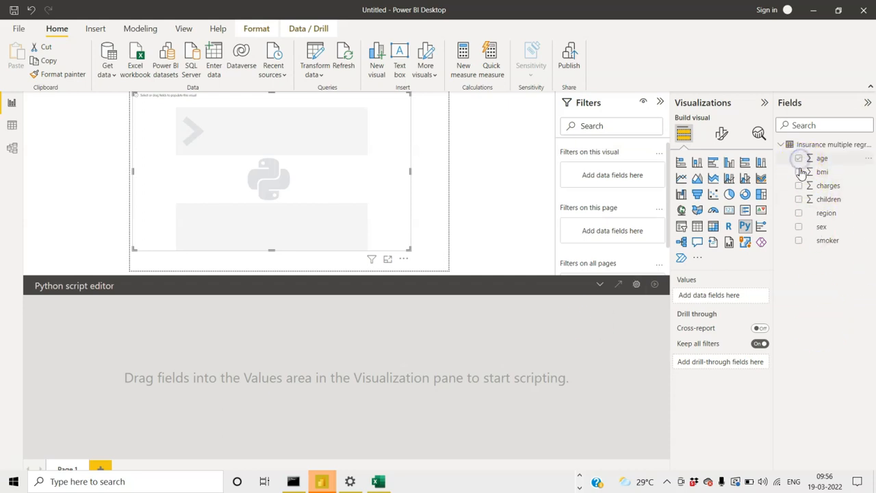
pyautogui.click(798, 172)
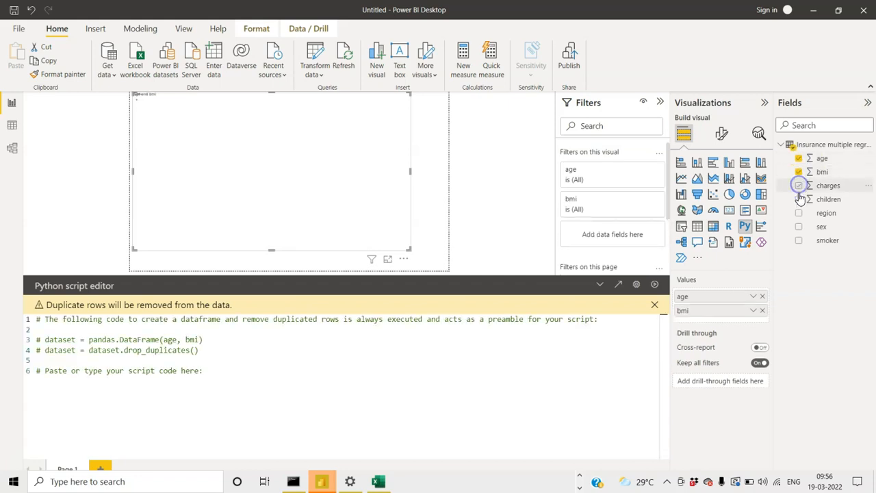
pyautogui.click(799, 198)
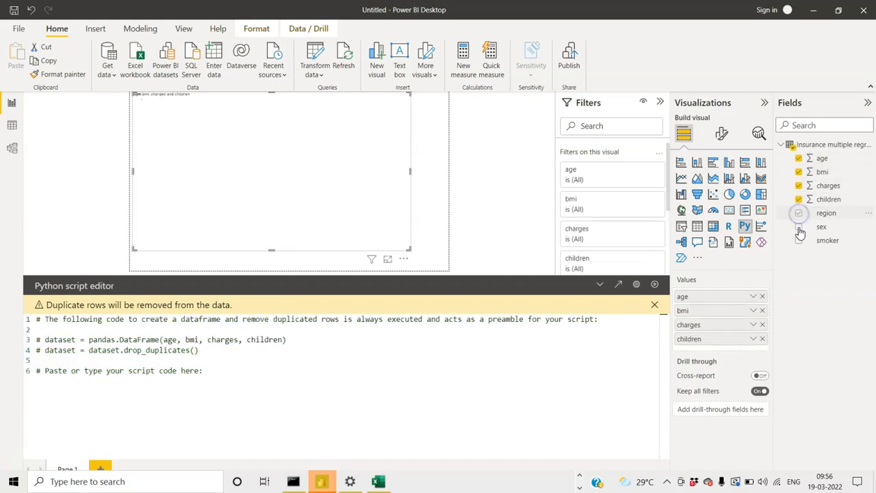
pyautogui.click(799, 226)
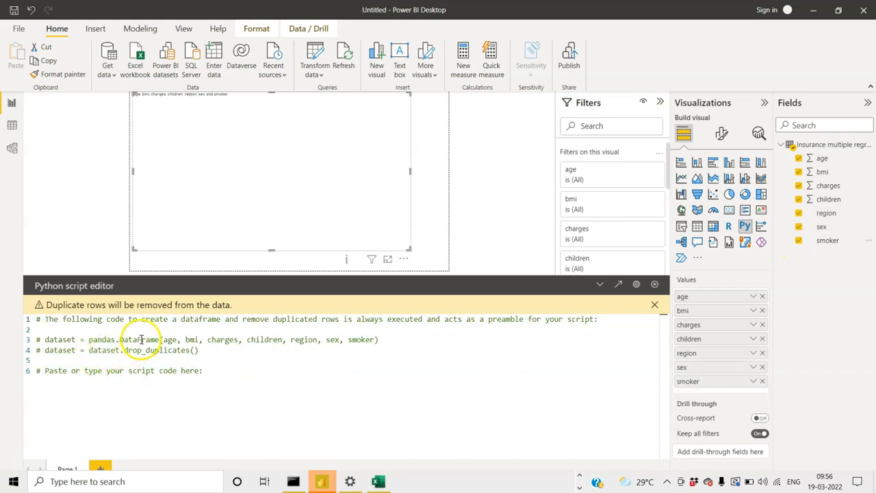
pyautogui.moveTo(101, 340)
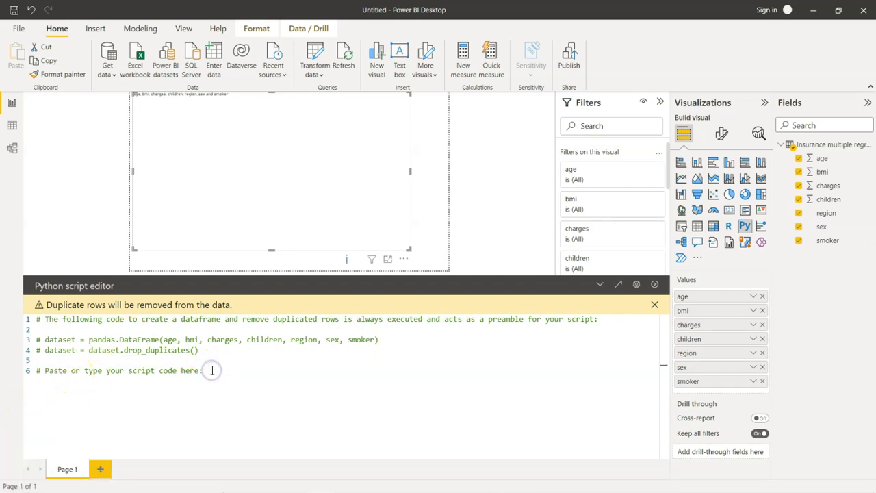
# - Write the numpy/pandas/seaborn/matplotlib script with sns.lmplot(x='age', y='charges', hue='smoker', col='sex')
pyautogui.write('import numpy')
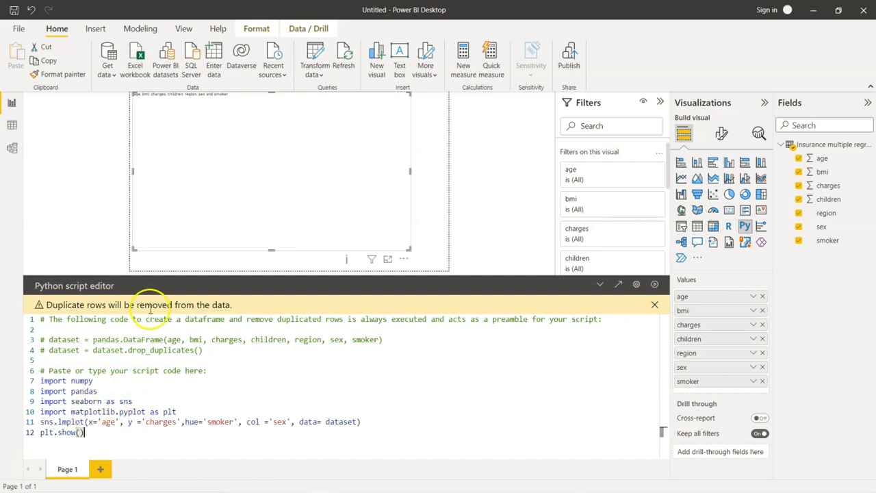
pyautogui.moveTo(176, 349)
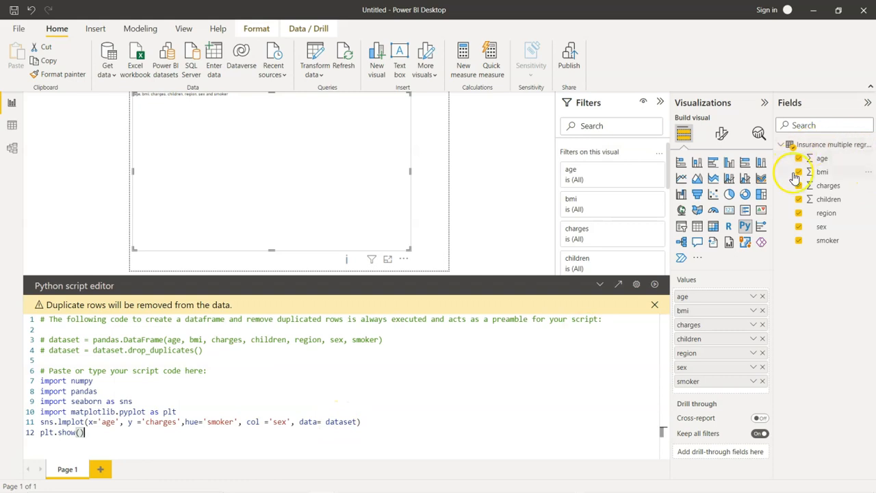
# - Run the script to render charges versus age in male and female panels coloured by smoker
pyautogui.click(659, 102)
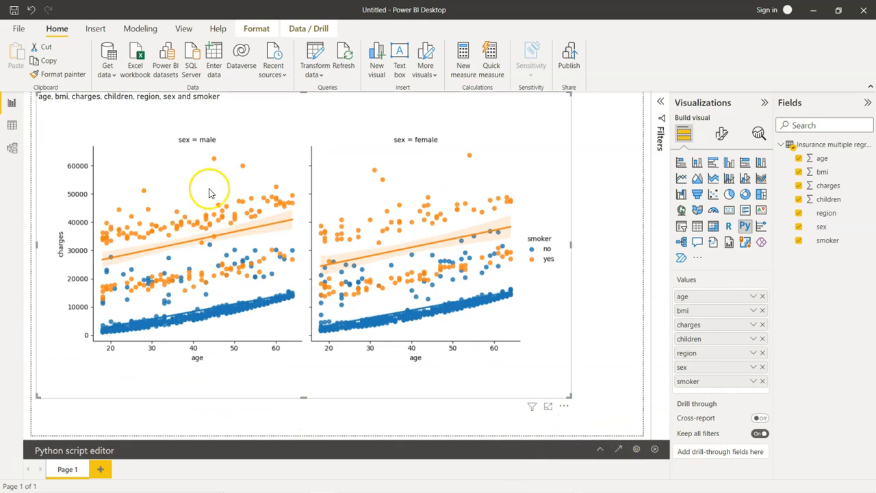
pyautogui.moveTo(571, 381)
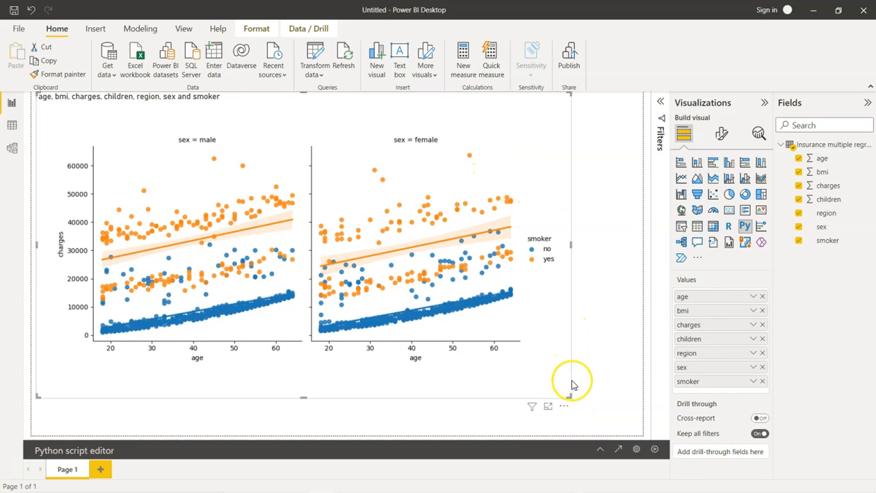
pyautogui.moveTo(74, 259)
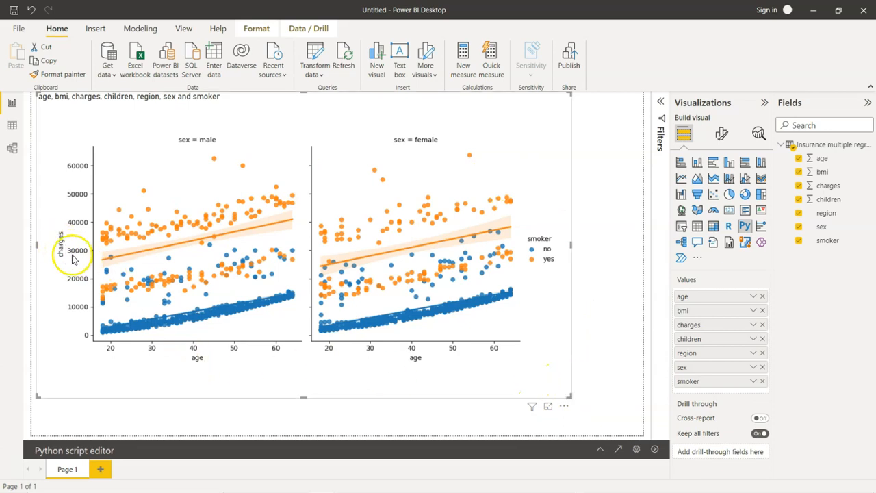
pyautogui.moveTo(72, 260)
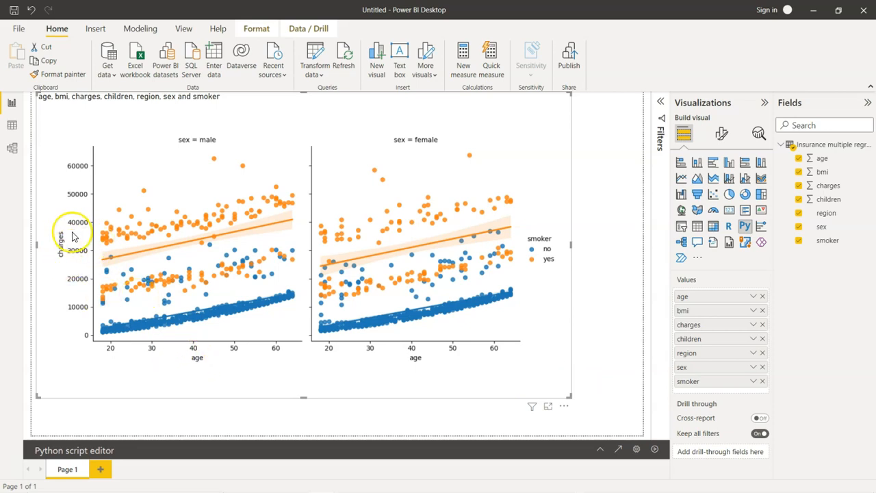
pyautogui.moveTo(235, 233)
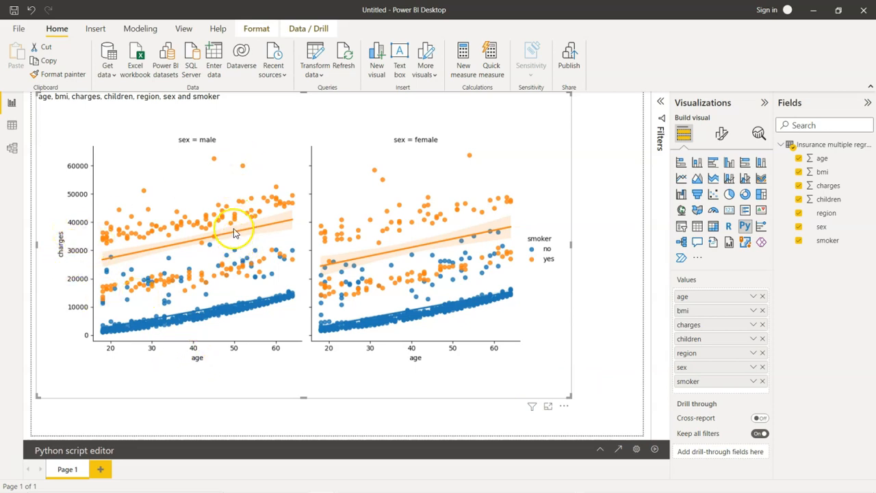